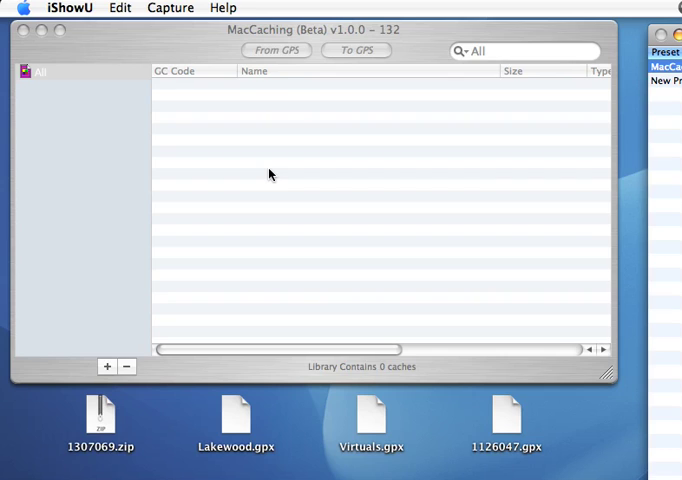
mouse_move(136, 370)
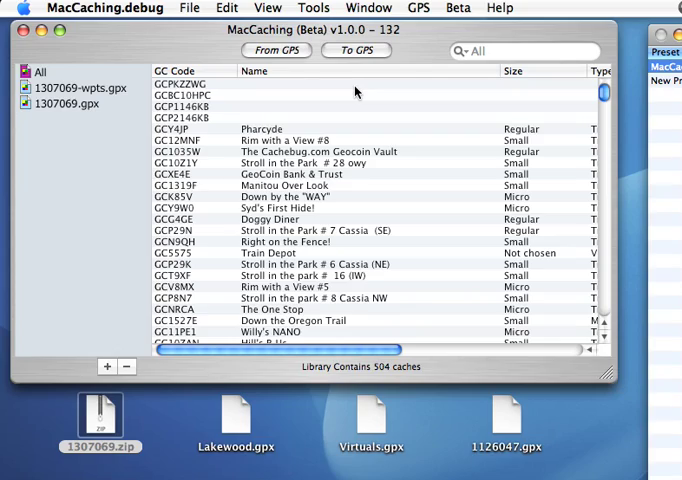
Scroll through the newly imported 504 caches from the 1307069 pocket query
scroll("down", 3)
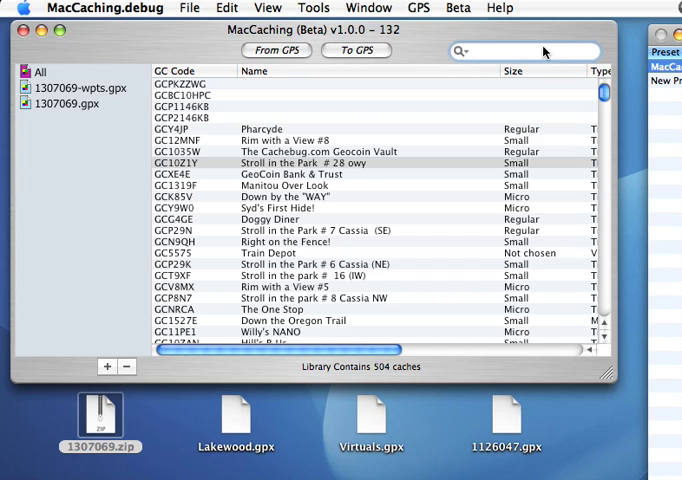
type("GC1")
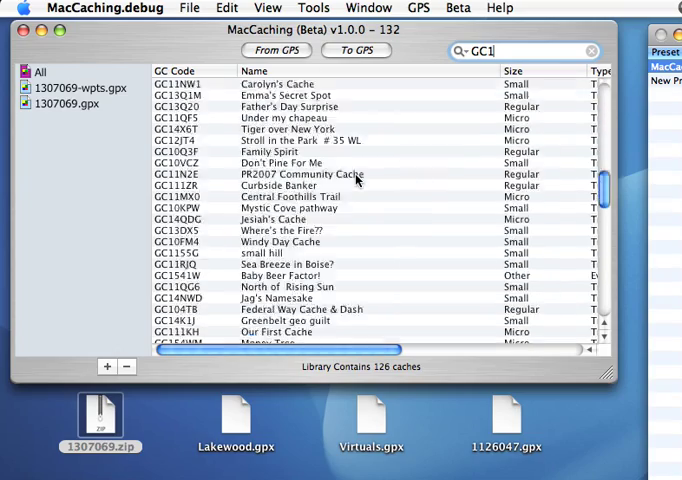
scroll("down", 3)
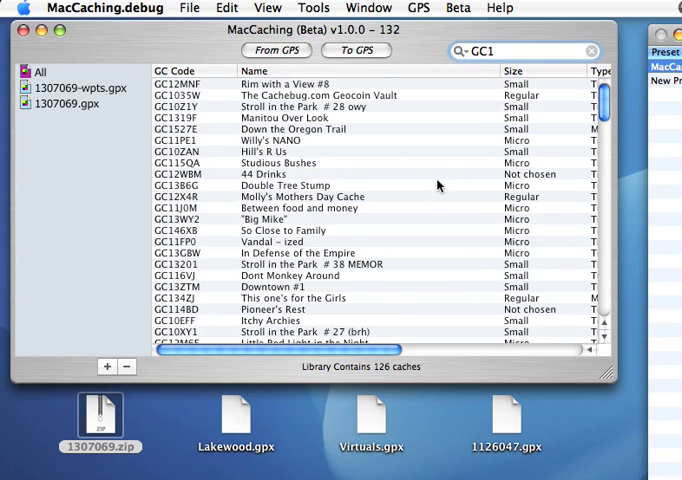
type("#")
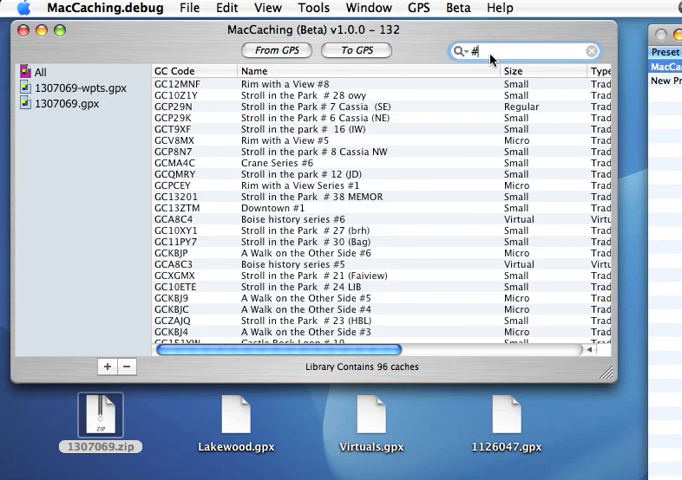
type("3")
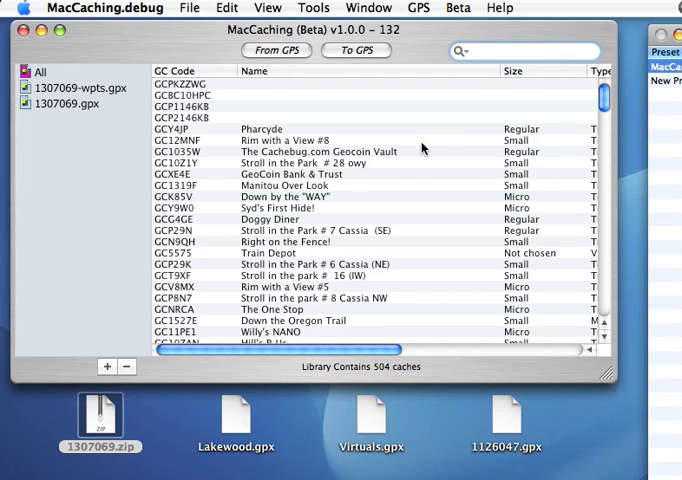
mouse_move(116, 316)
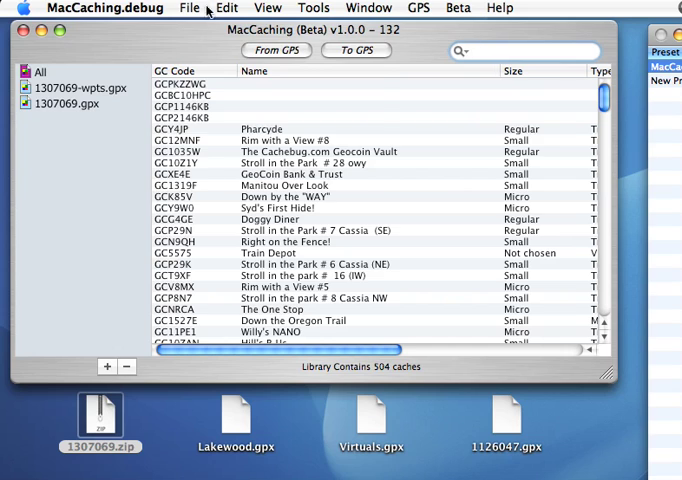
Define a new smart cachelist: GC Code contains GC1, Size is Micro, with no cache count limit
left_click(188, 8)
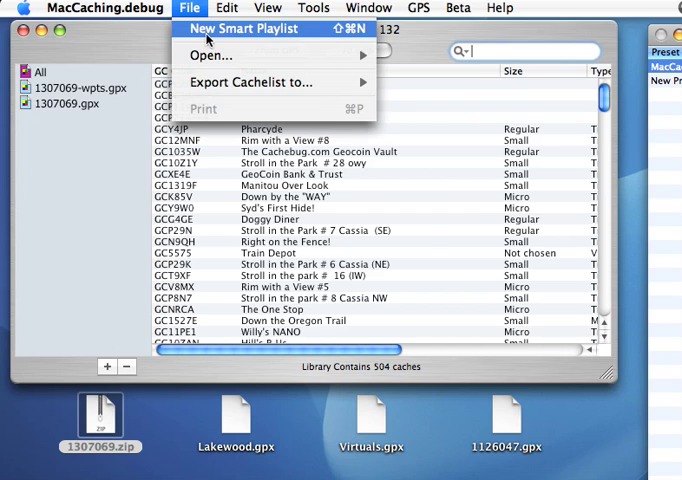
left_click(244, 28)
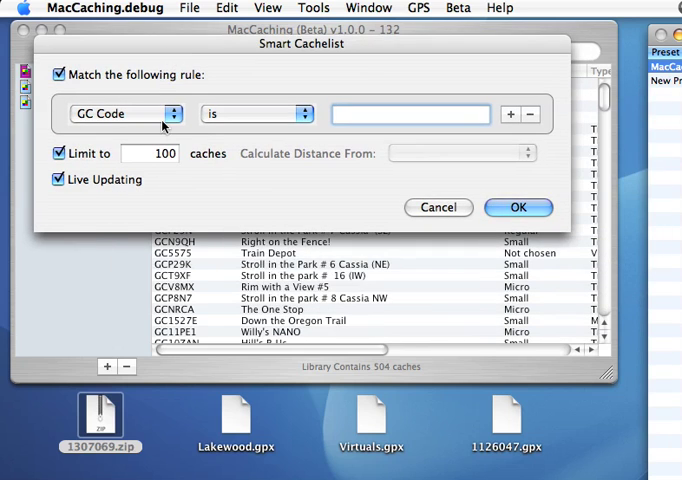
left_click(124, 112)
type("GC")
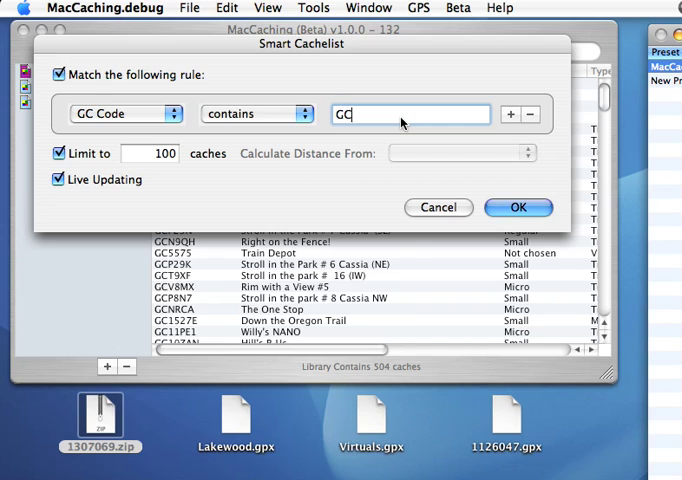
type("1")
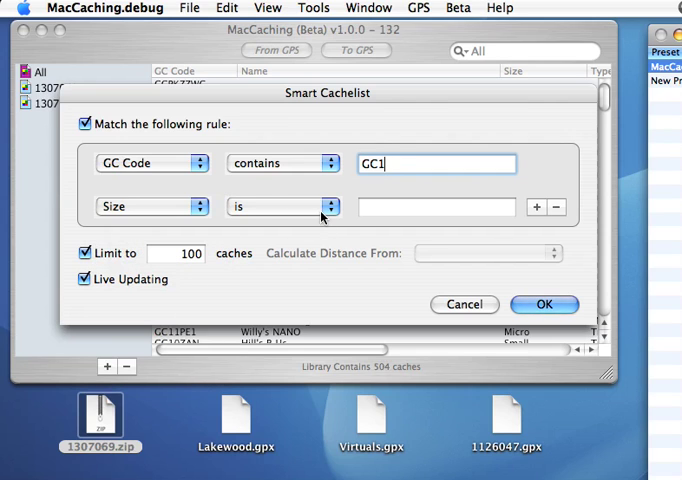
type("Mic")
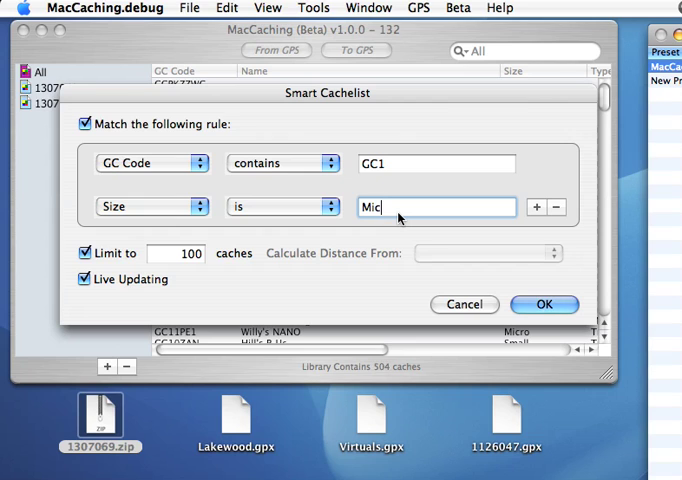
type("ro")
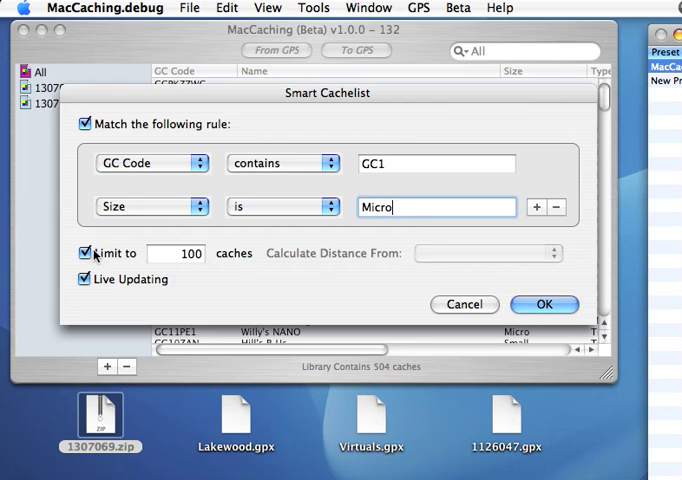
left_click(544, 304)
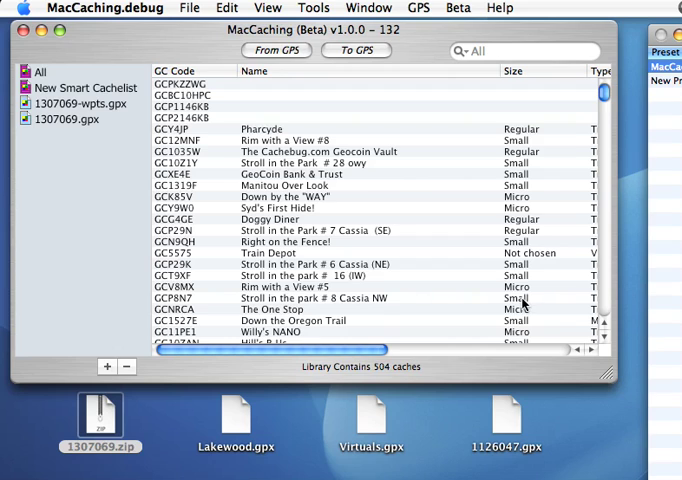
Select the new smart cachelist and browse its 42 Micro caches
left_click(88, 88)
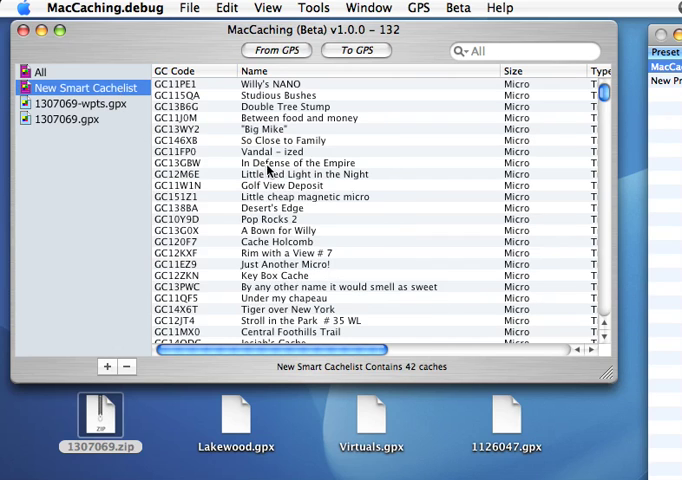
scroll("down", 3)
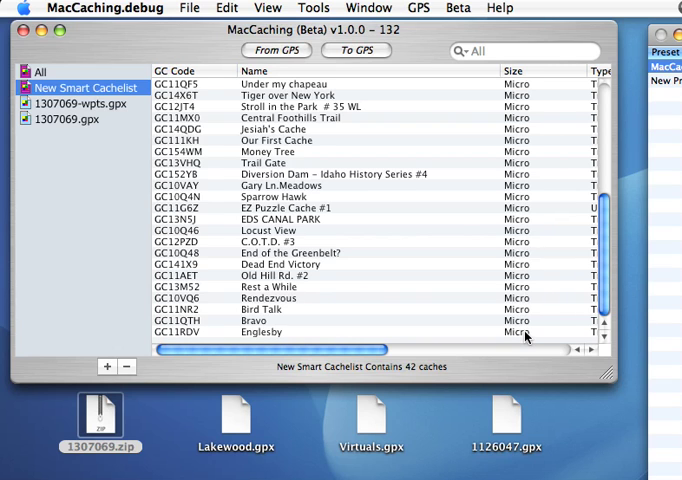
scroll("down", 3)
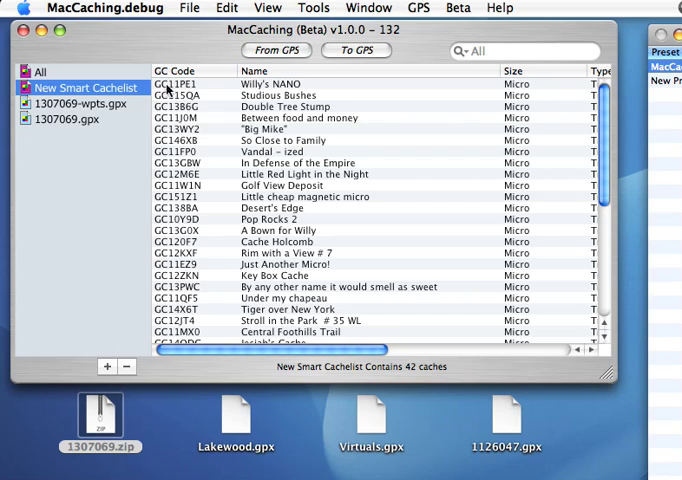
mouse_move(166, 104)
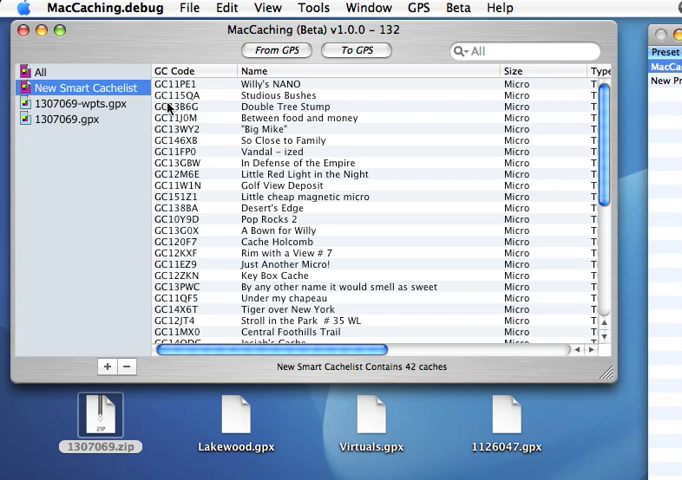
Edit the smart cachelist rule to match Short Description containing "fun" and confirm it
right_click(84, 88)
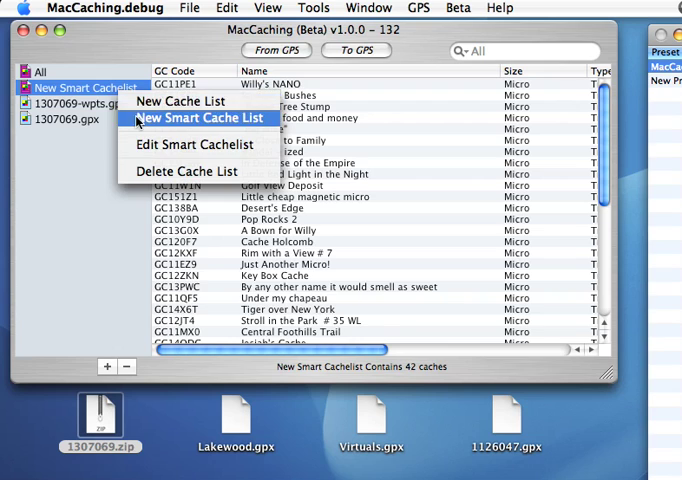
left_click(200, 118)
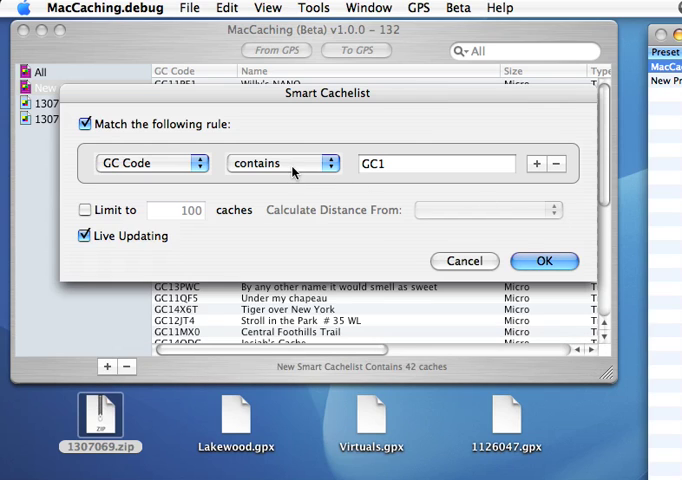
left_click(150, 164)
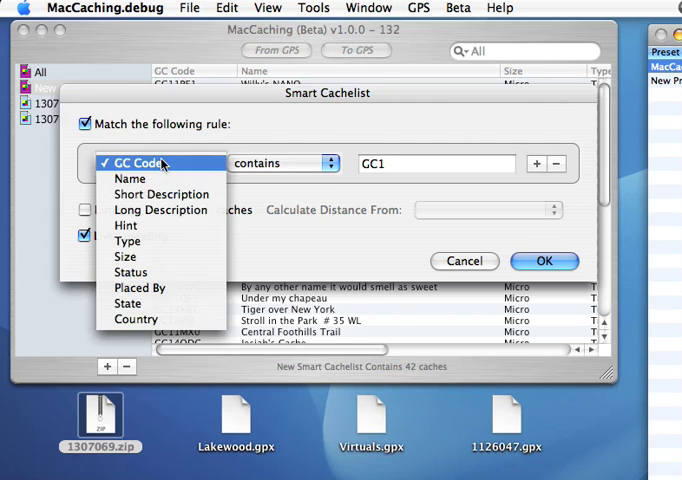
left_click(160, 194)
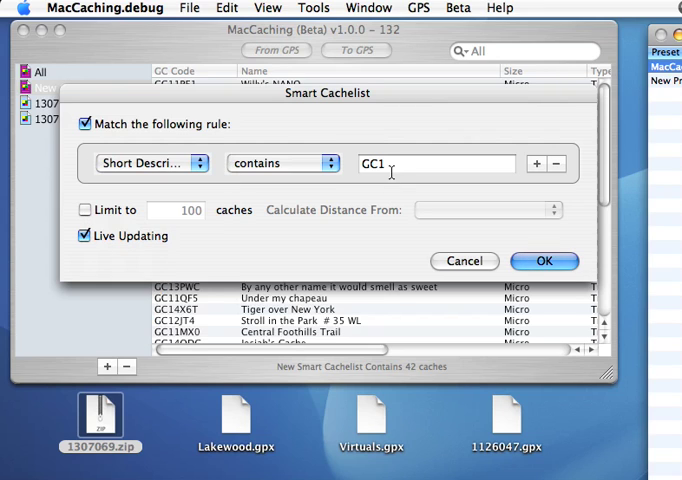
type("fun")
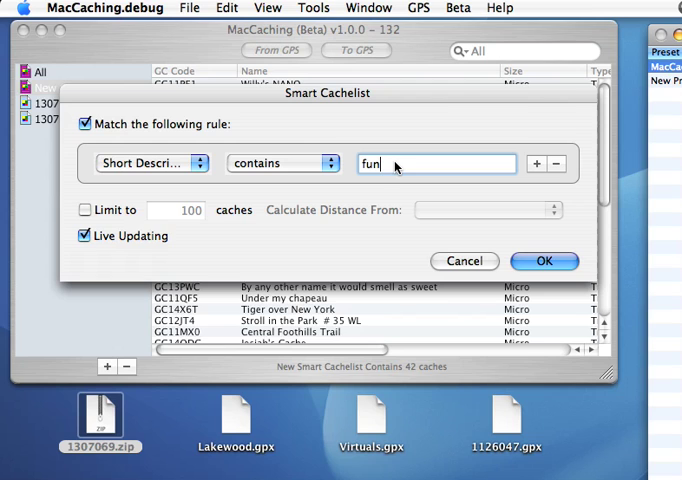
left_click(544, 260)
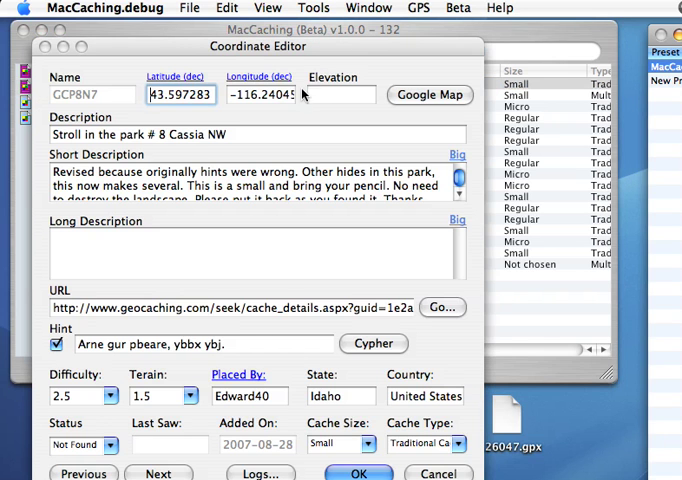
View GCP8N7's full description, highlight the word fun, then close the description and cache details
left_click(456, 154)
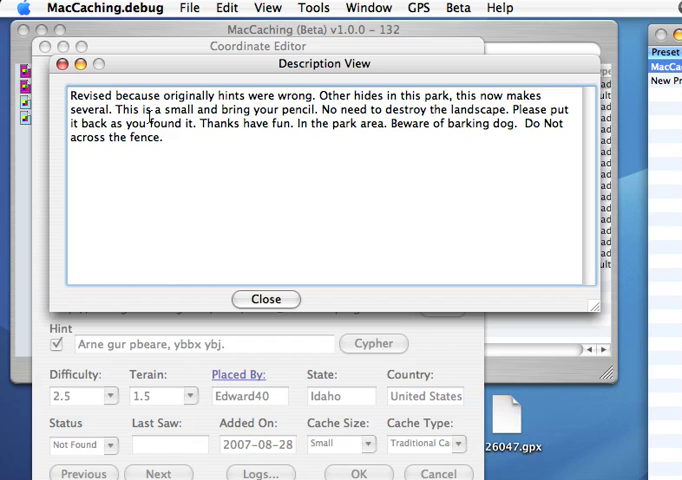
double_click(300, 122)
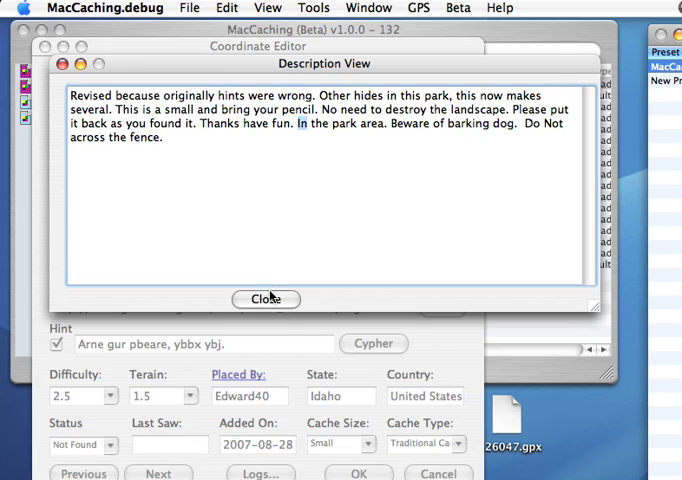
left_click(266, 300)
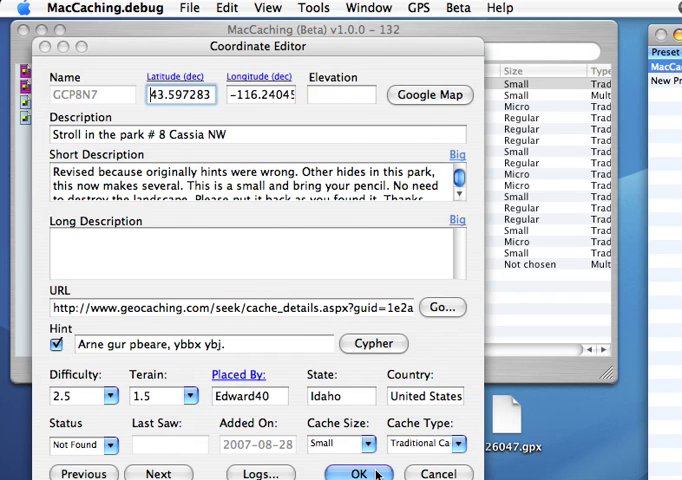
left_click(360, 472)
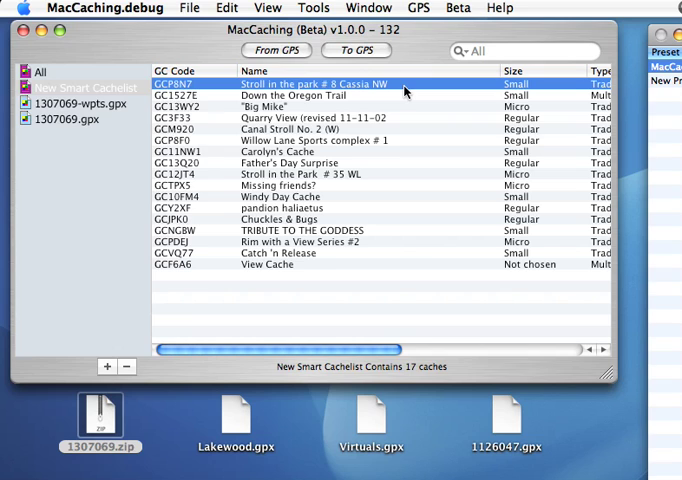
right_click(404, 88)
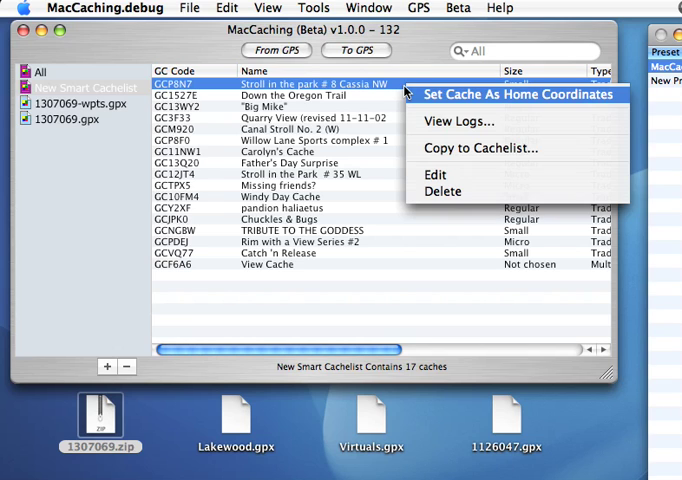
left_click(458, 120)
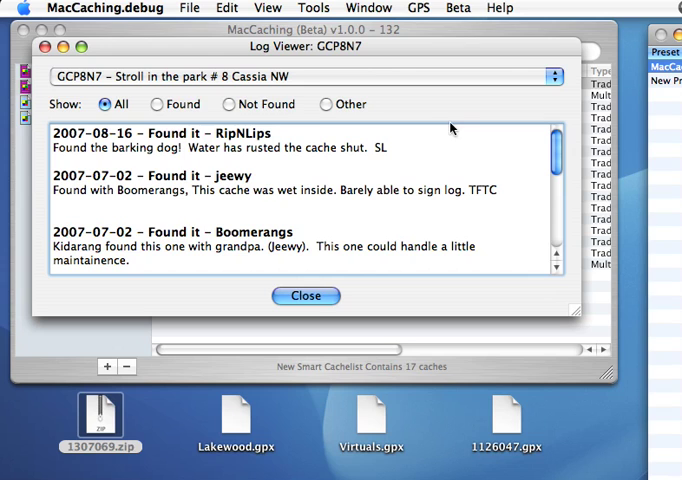
scroll("down", 3)
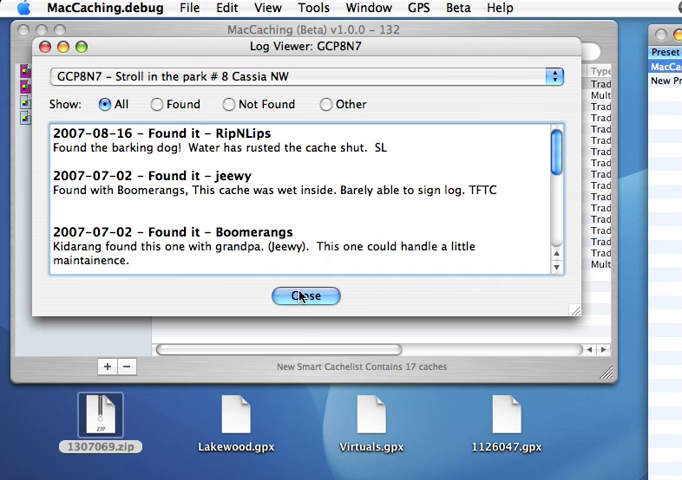
left_click(304, 296)
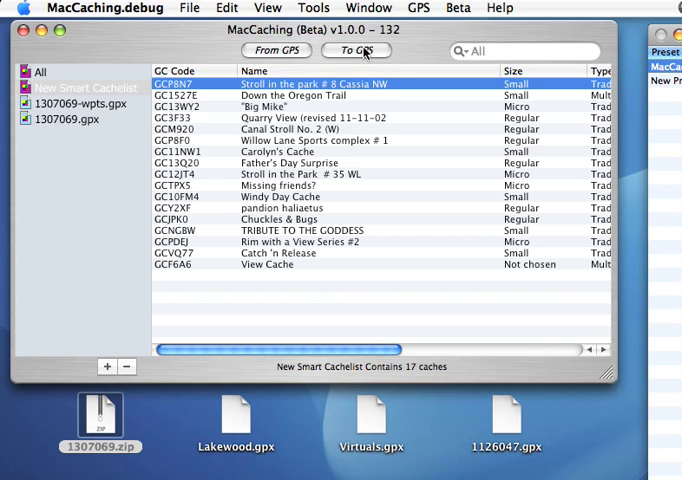
left_click(356, 50)
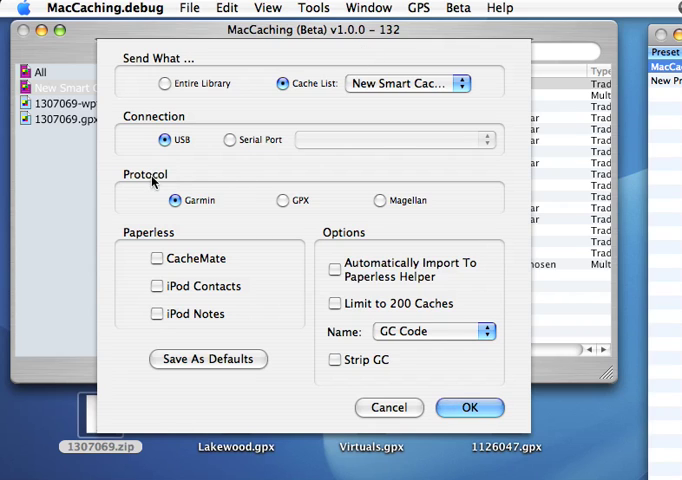
mouse_move(378, 216)
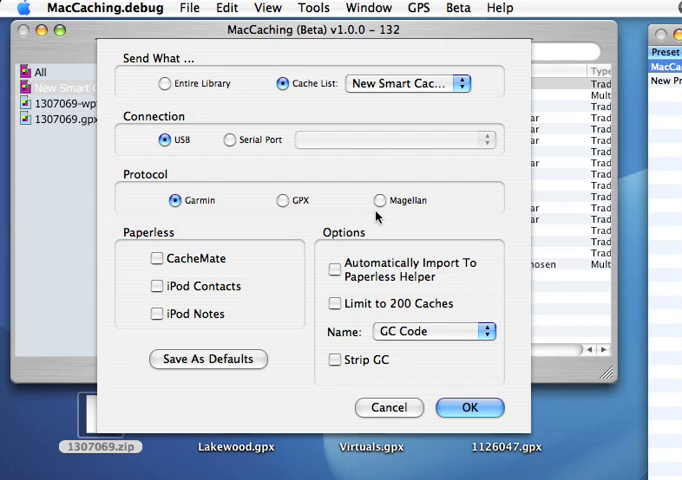
mouse_move(148, 148)
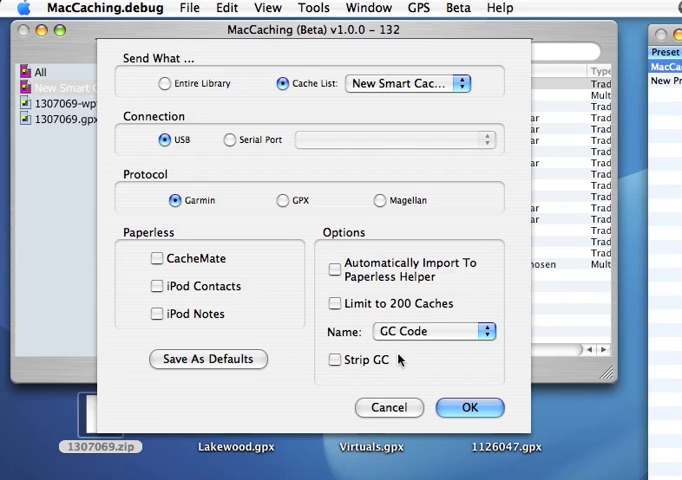
left_click(434, 332)
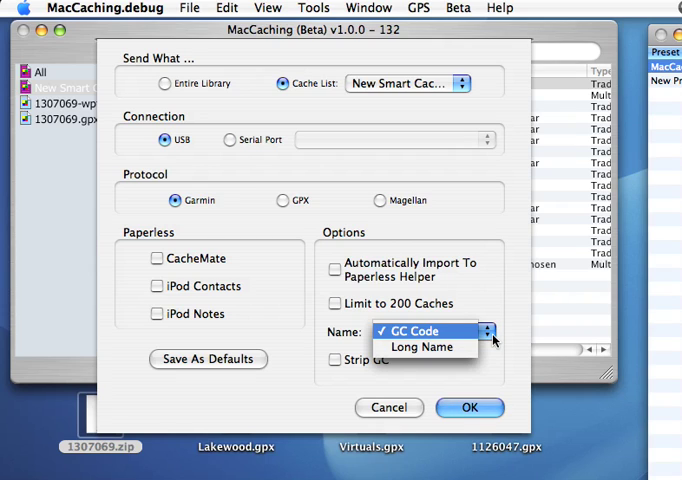
mouse_move(422, 348)
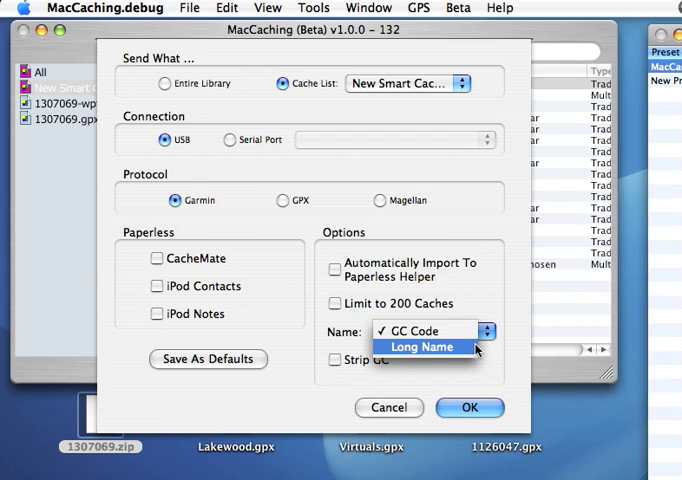
left_click(422, 330)
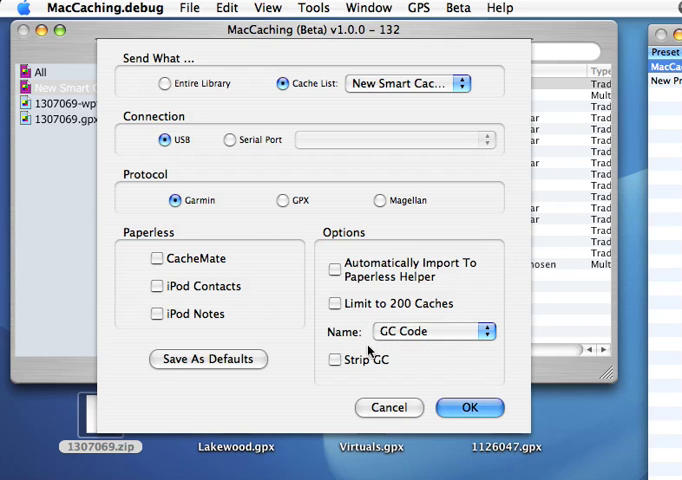
mouse_move(390, 388)
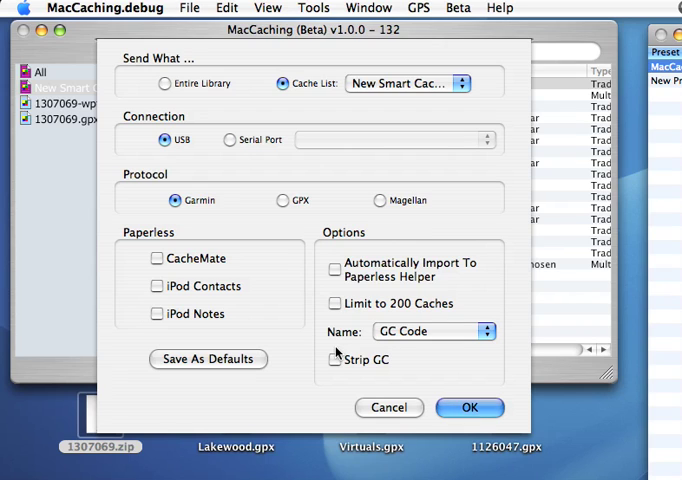
mouse_move(336, 358)
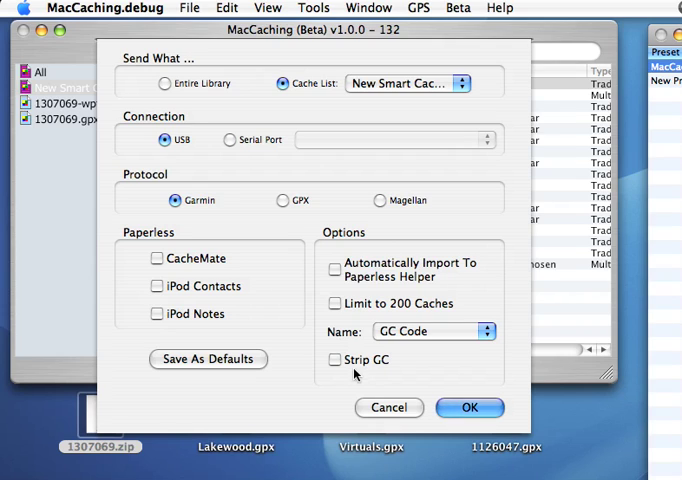
left_click(470, 408)
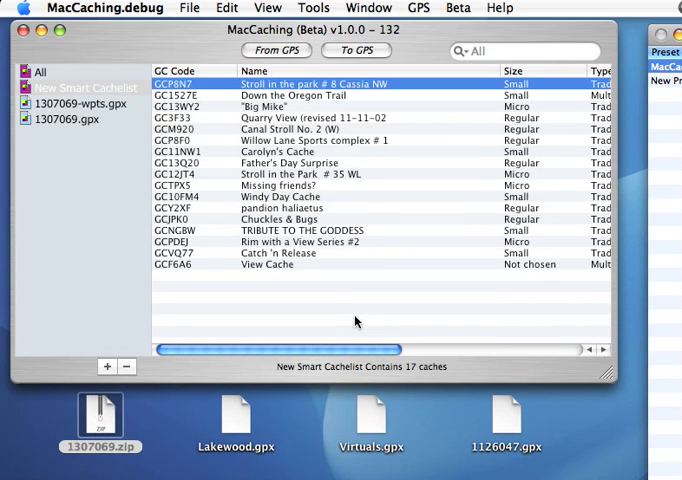